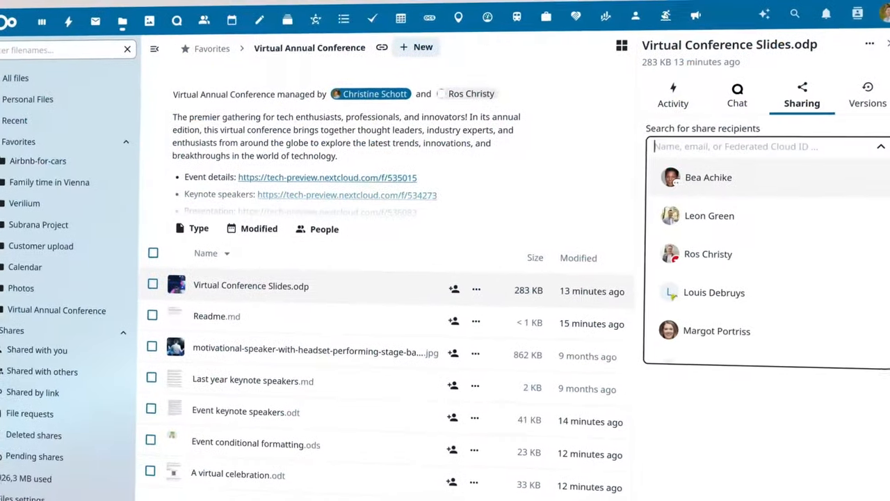
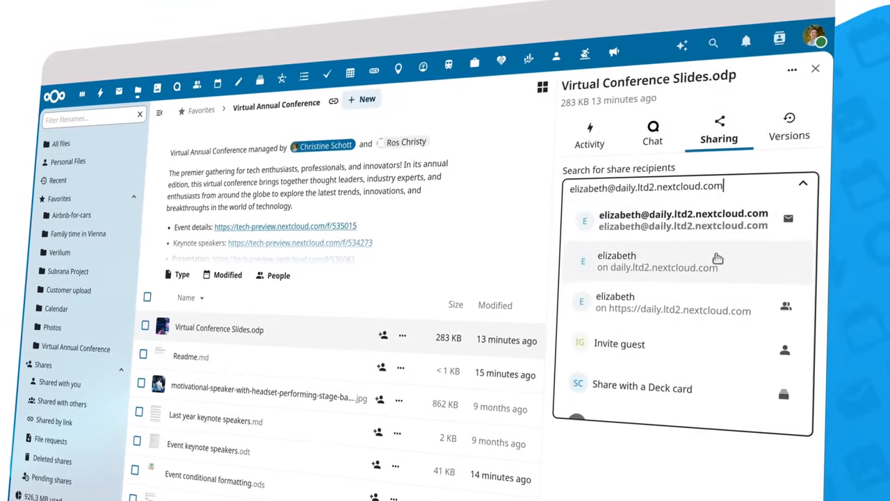
Step: Share Virtual Conference Slides.odp with 'elizabeth' on the remote daily.ltd2.nextcloud.com server, editing allowed
left_click(654, 261)
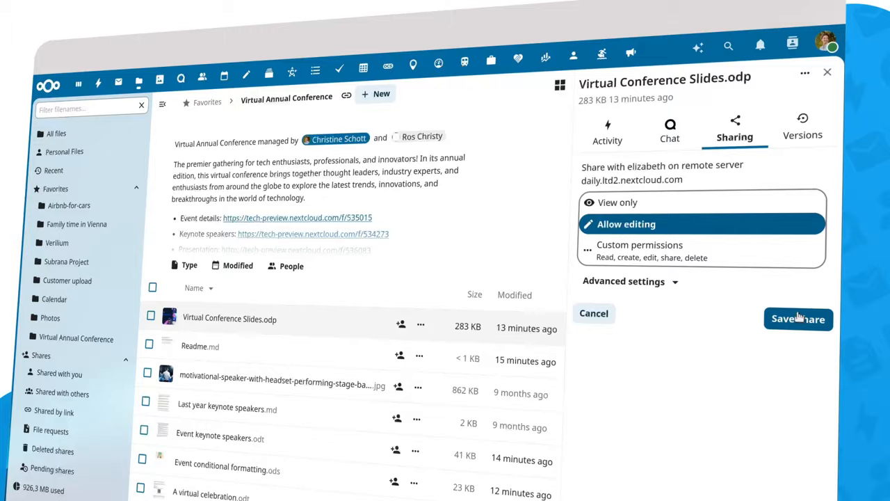
left_click(798, 318)
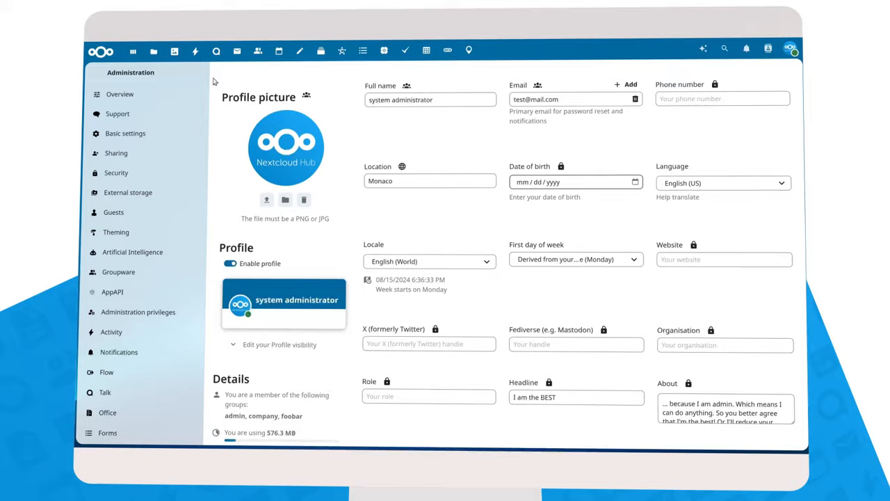
Step: Show the administration Sharing settings and review the share API, resharing and link options
left_click(114, 153)
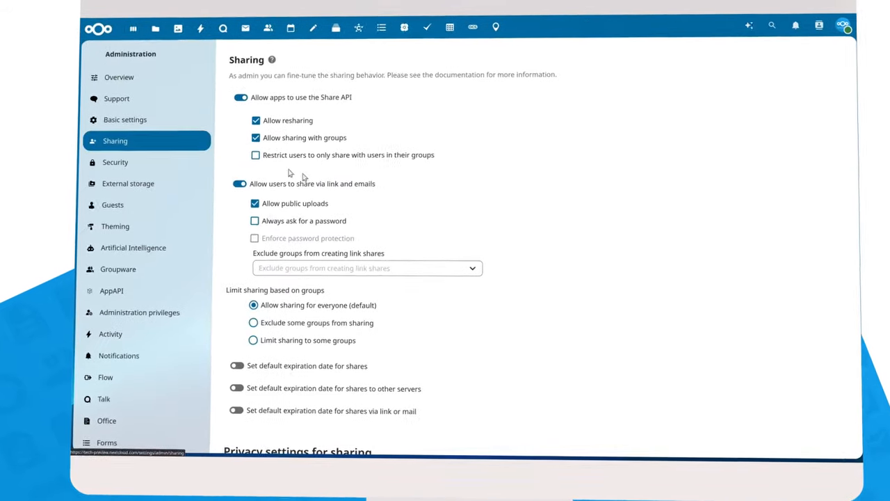
scroll("down", 3)
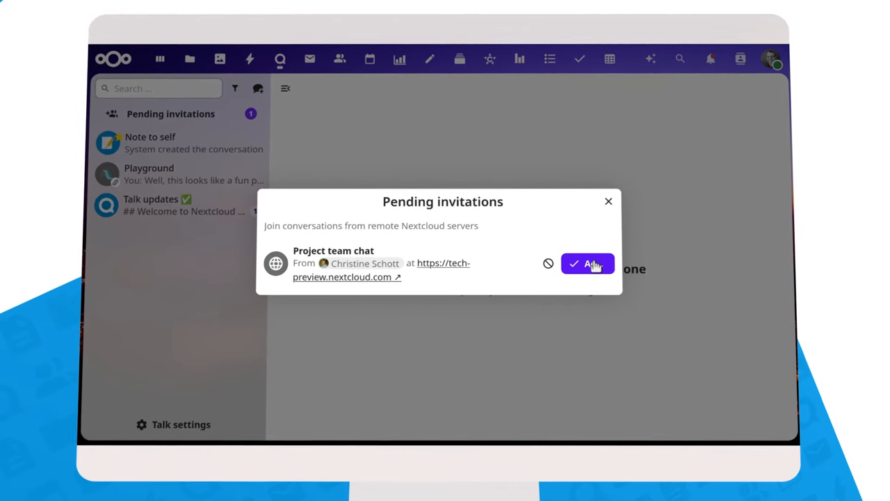
Step: Accept the Project team chat invitation and start a message 'It's such a pleasu' in it
left_click(587, 264)
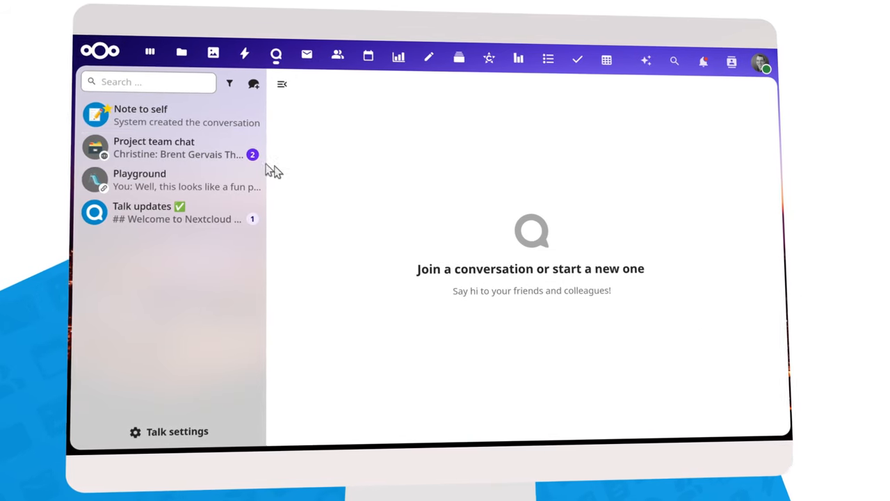
left_click(153, 146)
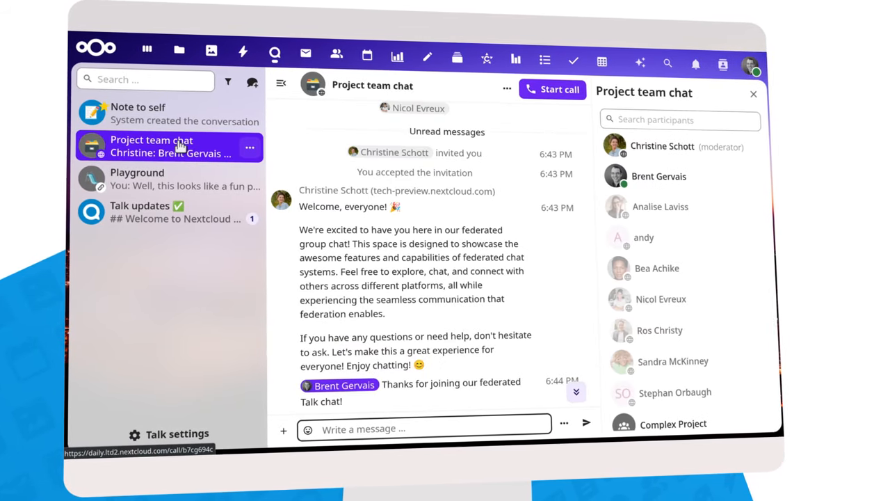
type("It's such a pleasu")
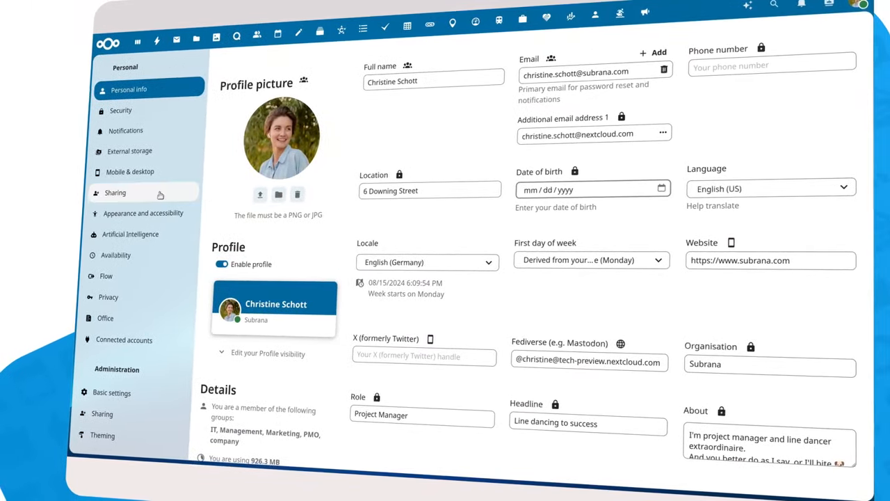
left_click(115, 192)
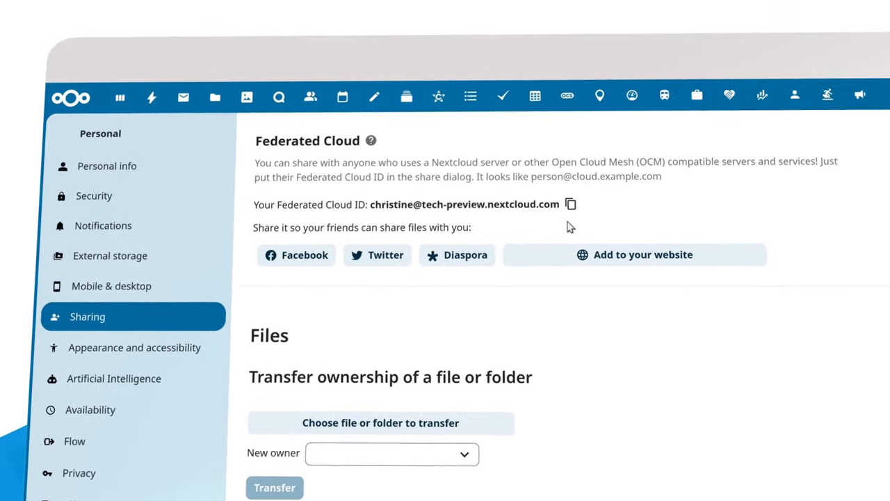
left_click(570, 203)
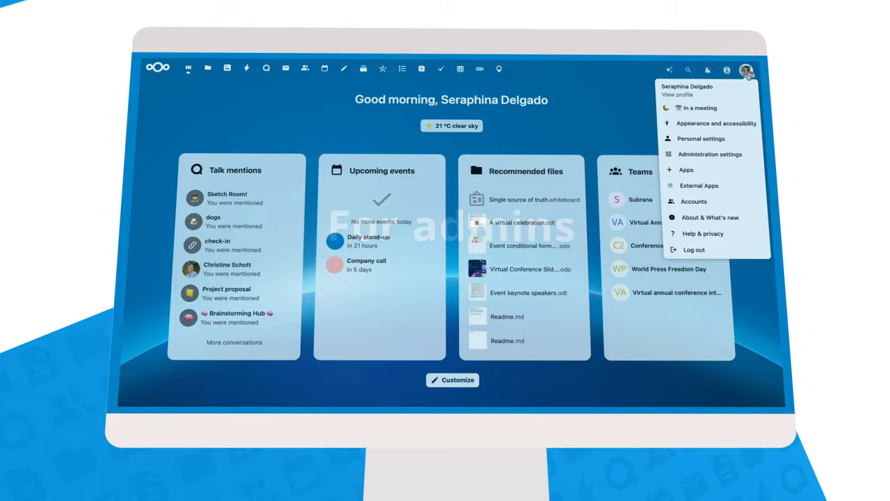
Step: In admin Sharing, add a new trusted server and begin its address with 'https'
left_click(707, 155)
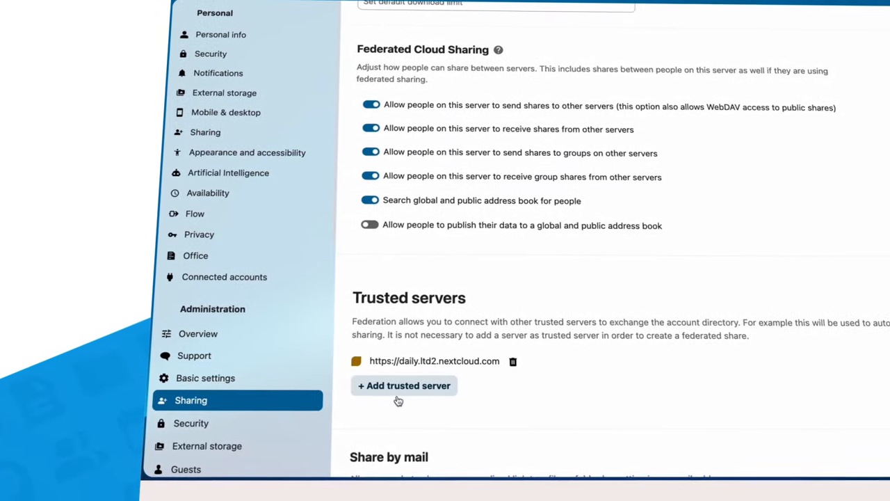
left_click(403, 386)
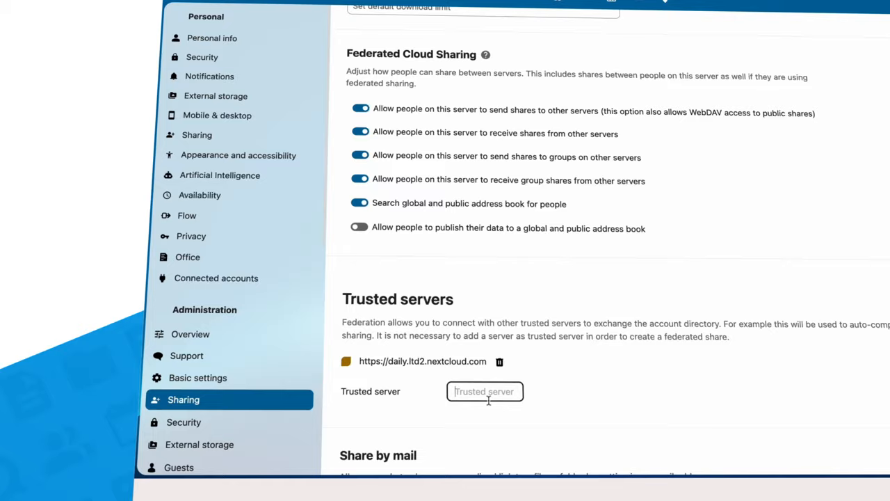
type("h")
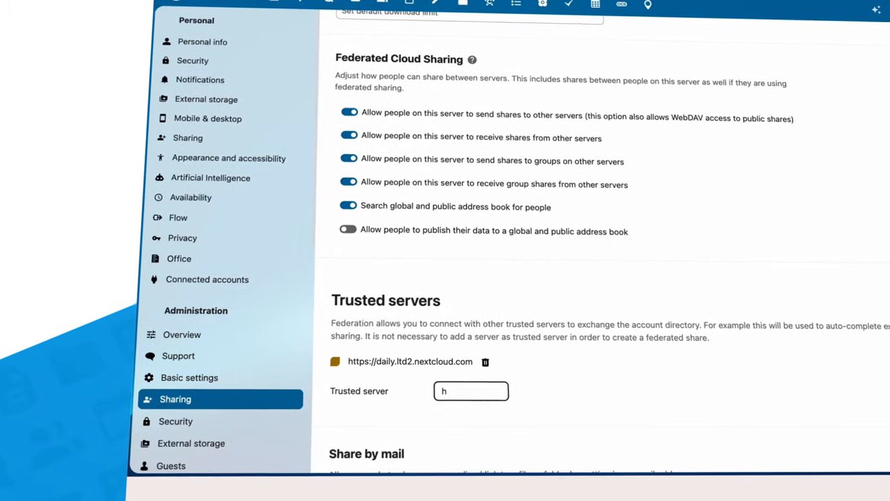
type("ttps:/")
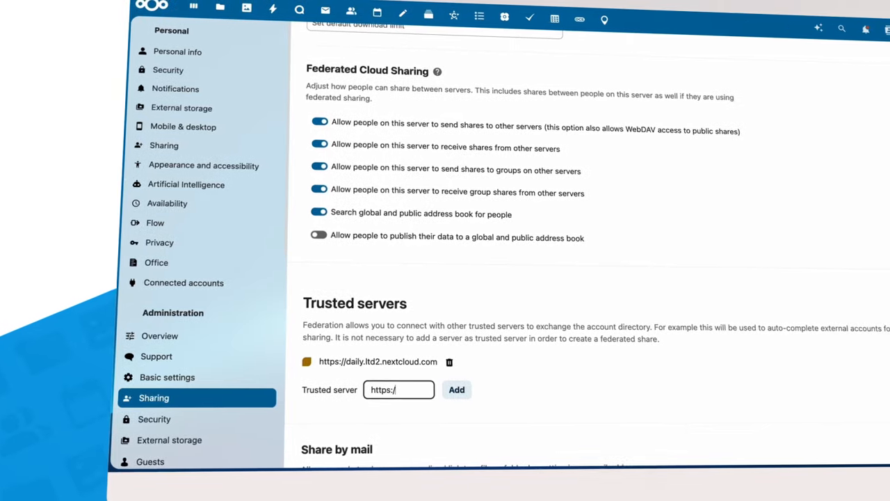
scroll("down", 3)
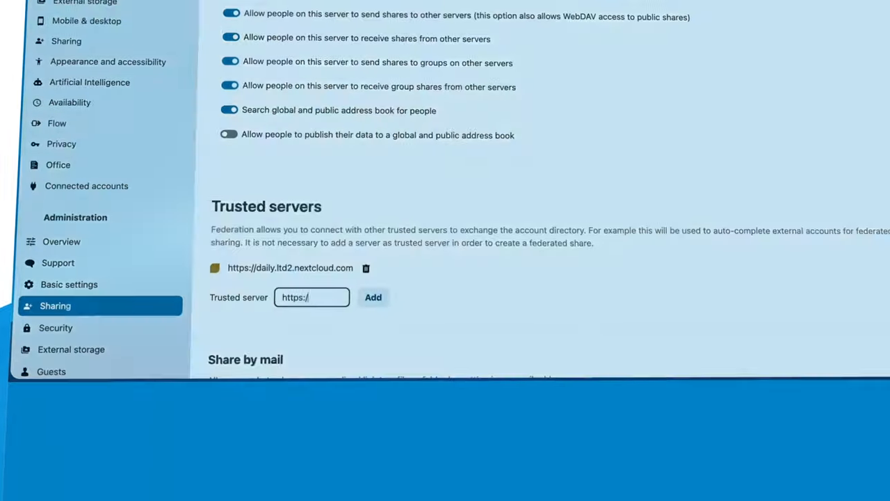